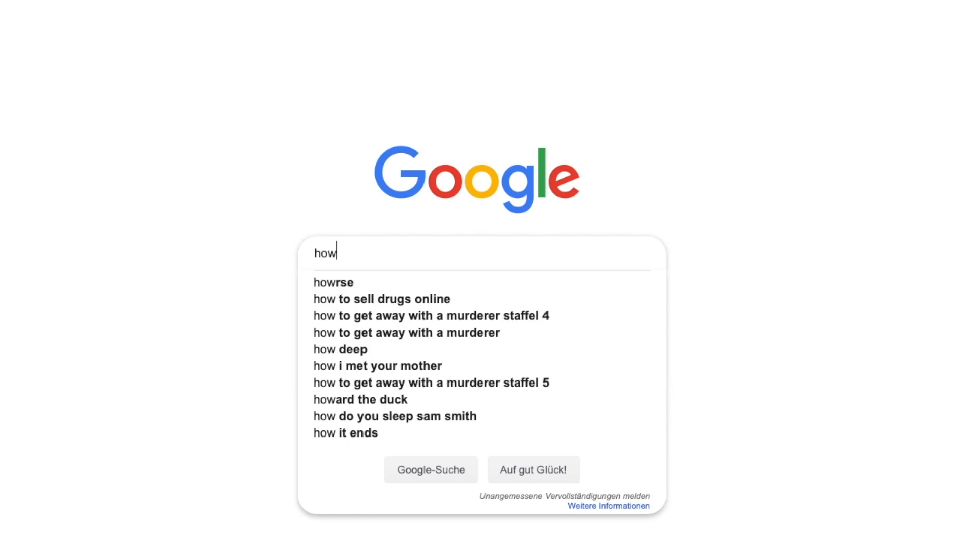
Type the search query 'how to record sounds from c' into Google
type("to record")
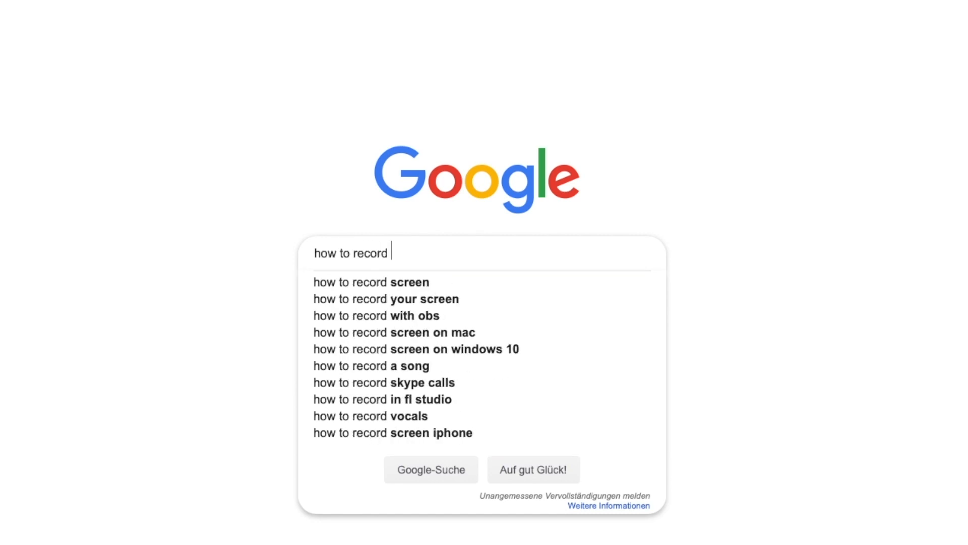
type("sounds")
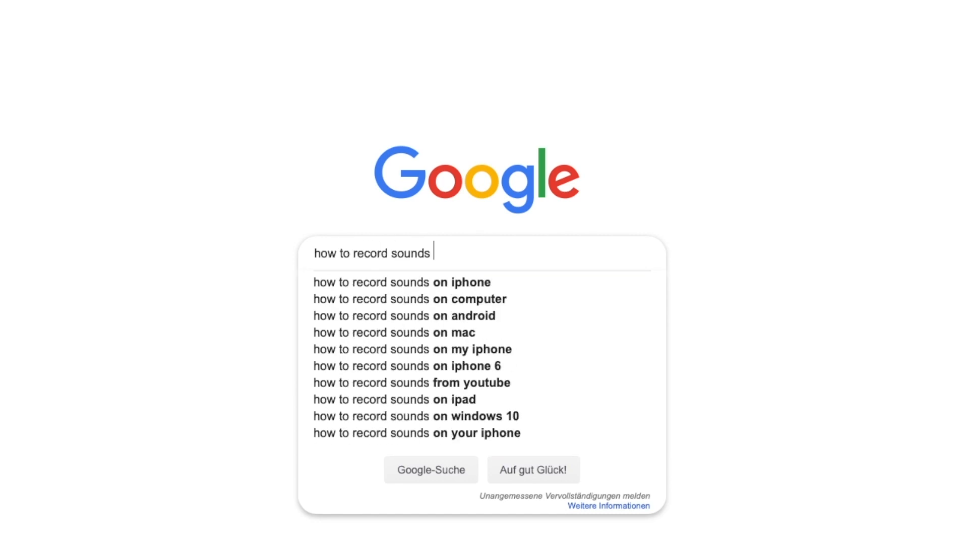
type("from c")
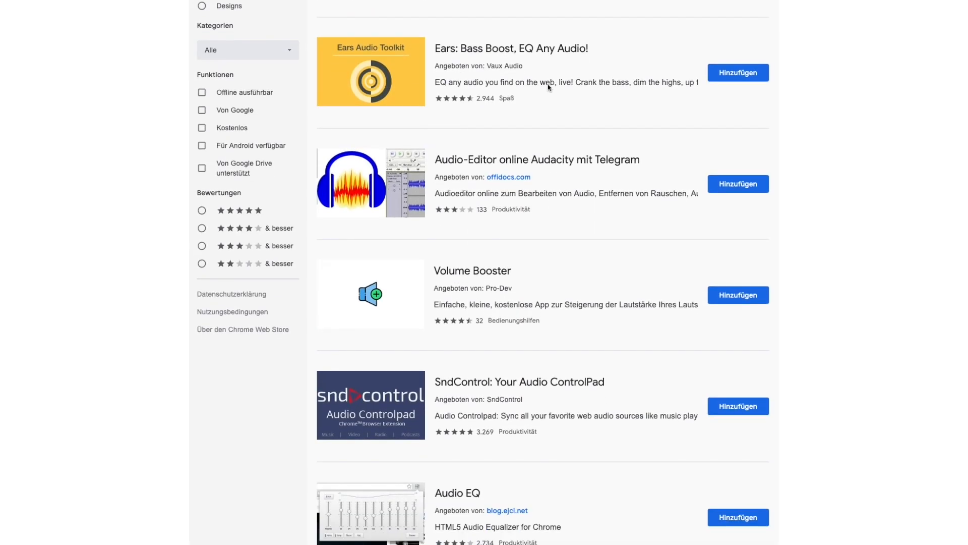
scroll("down", 3)
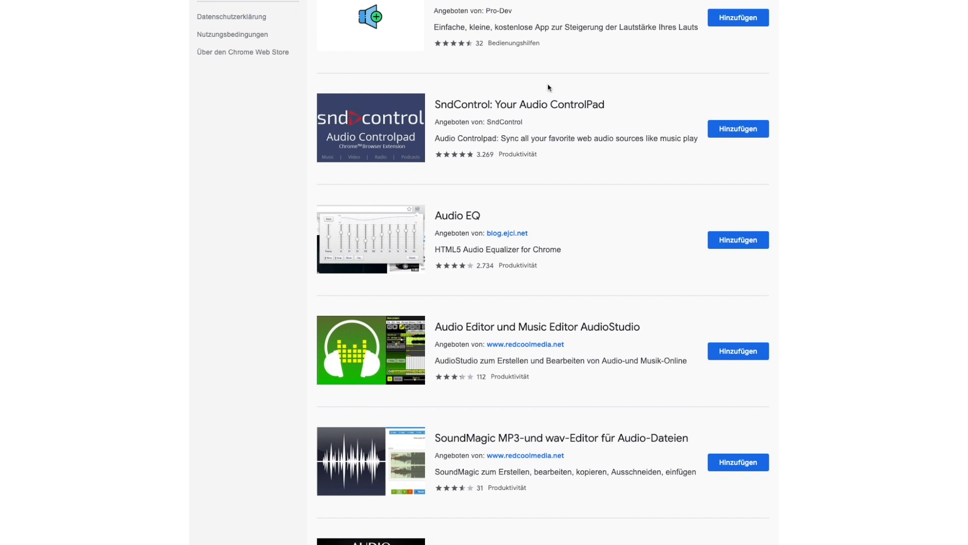
scroll("down", 3)
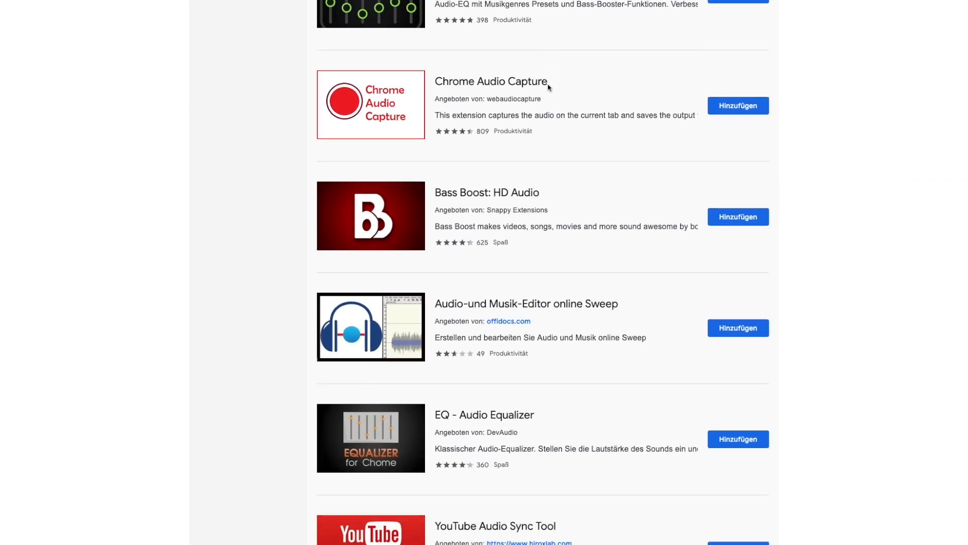
scroll("down", 3)
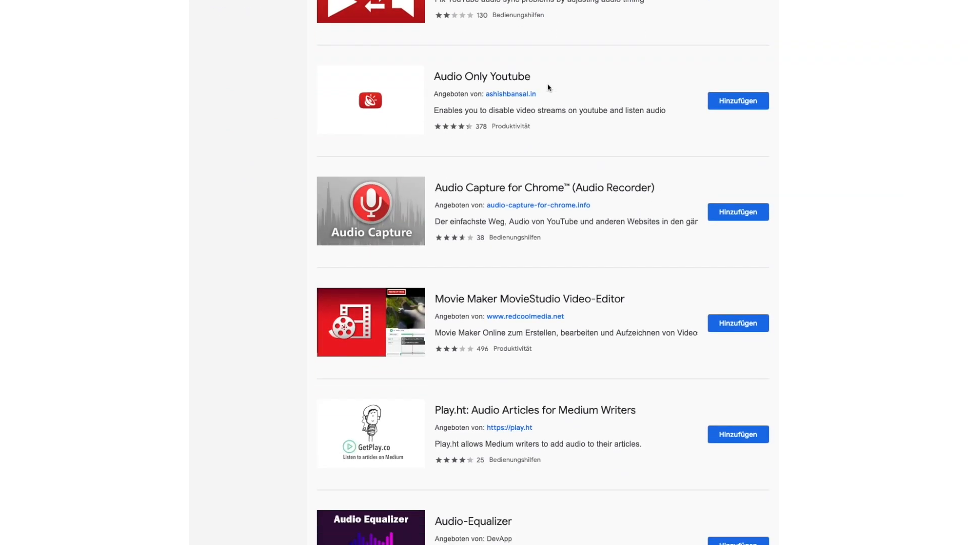
scroll("down", 3)
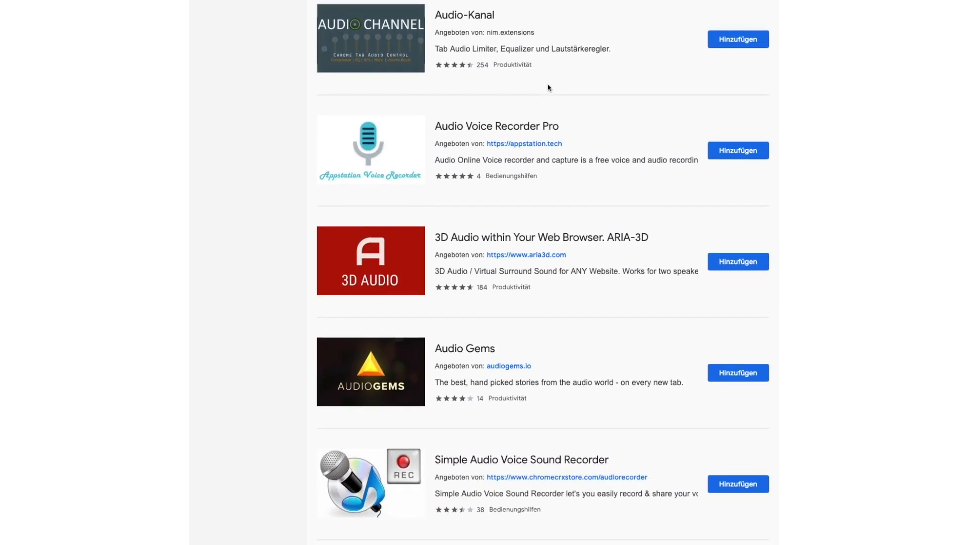
scroll("down", 3)
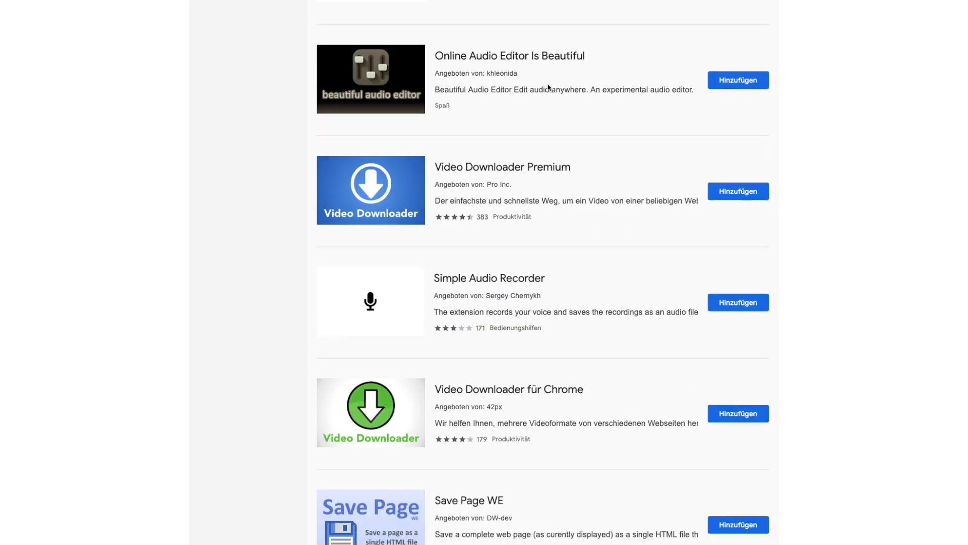
scroll("down", 3)
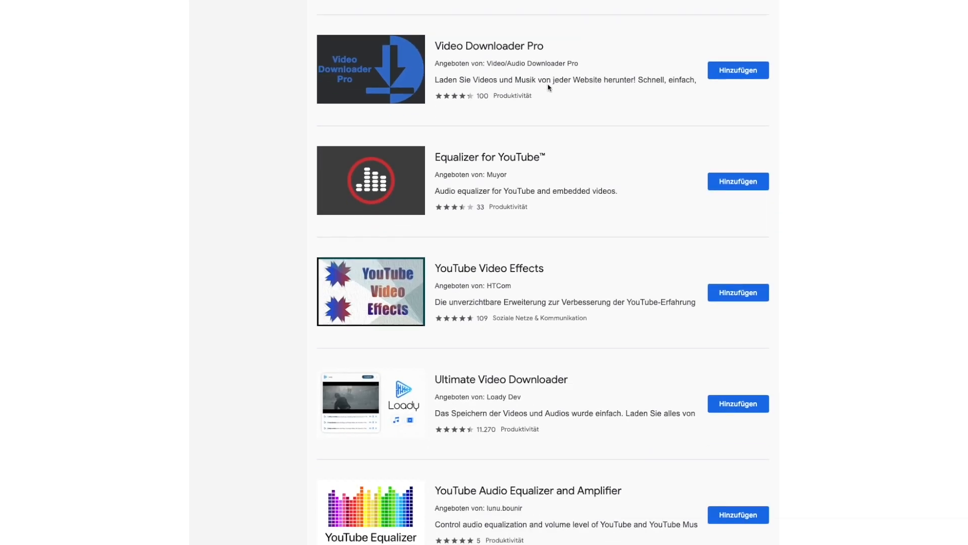
scroll("down", 3)
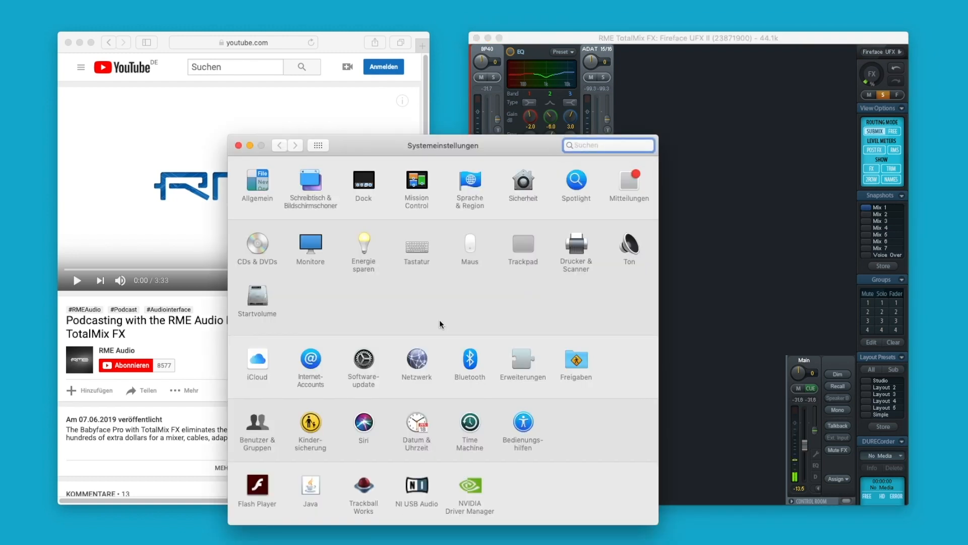
Choose Fireface UFX II as the macOS sound output device, then close System Preferences
left_click(629, 244)
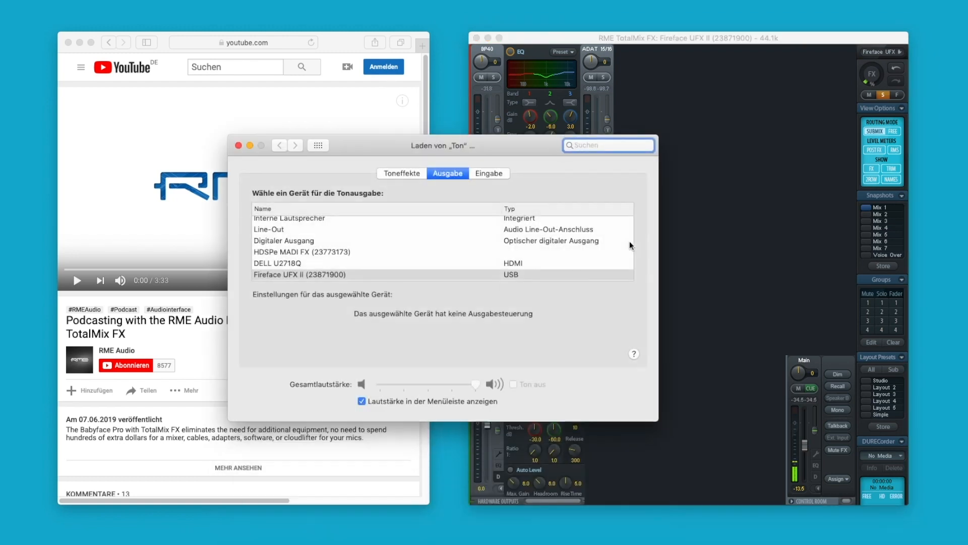
left_click(299, 274)
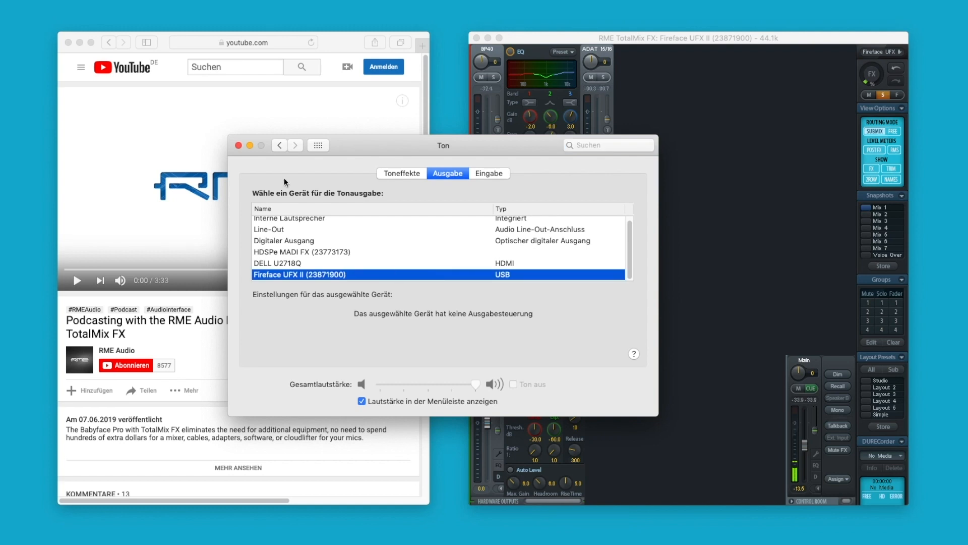
left_click(239, 146)
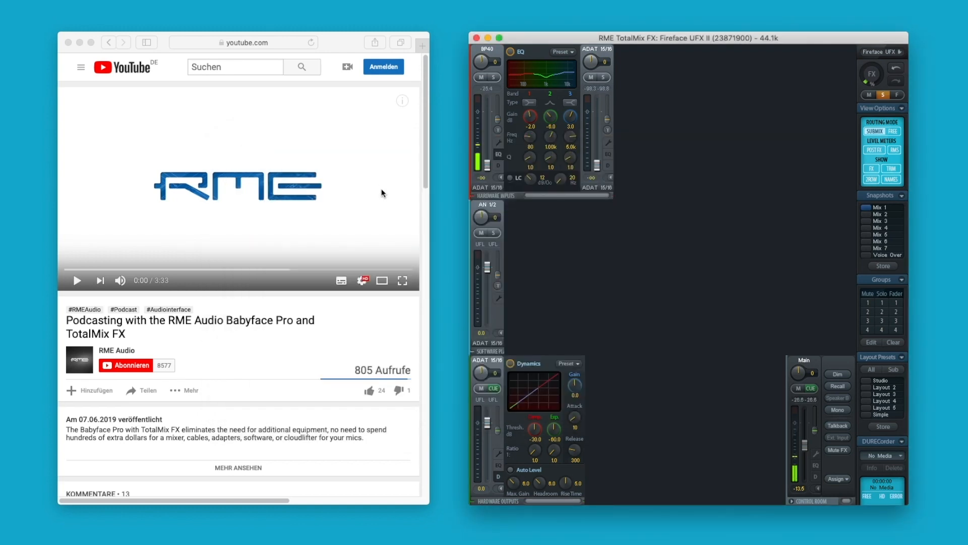
mouse_move(437, 227)
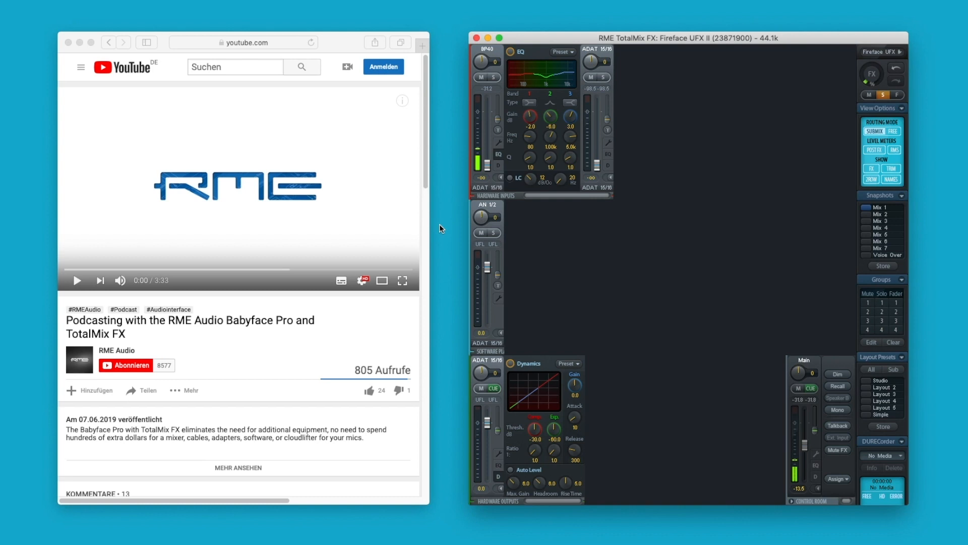
mouse_move(468, 215)
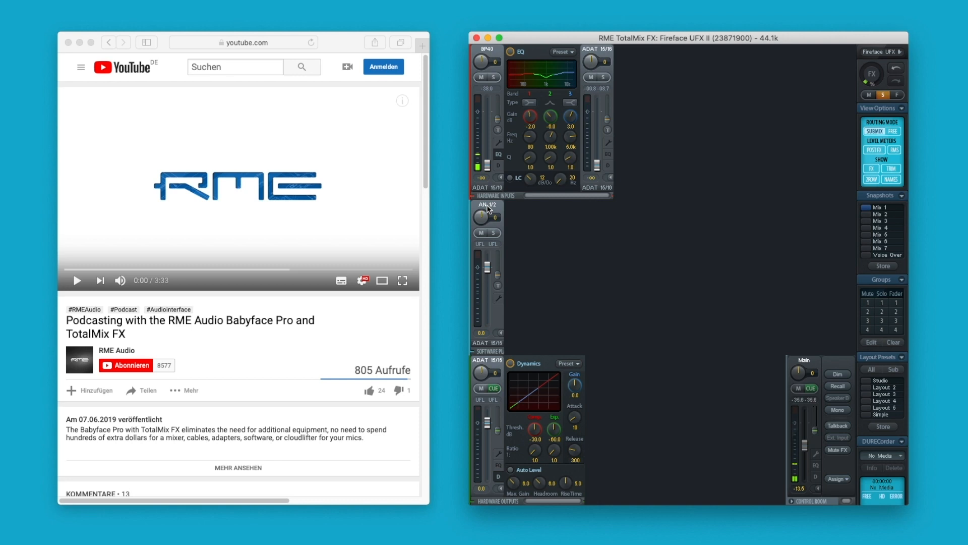
Rename the AN 1/2 playback channel to 'Computer' via the Data Edit Window
double_click(489, 206)
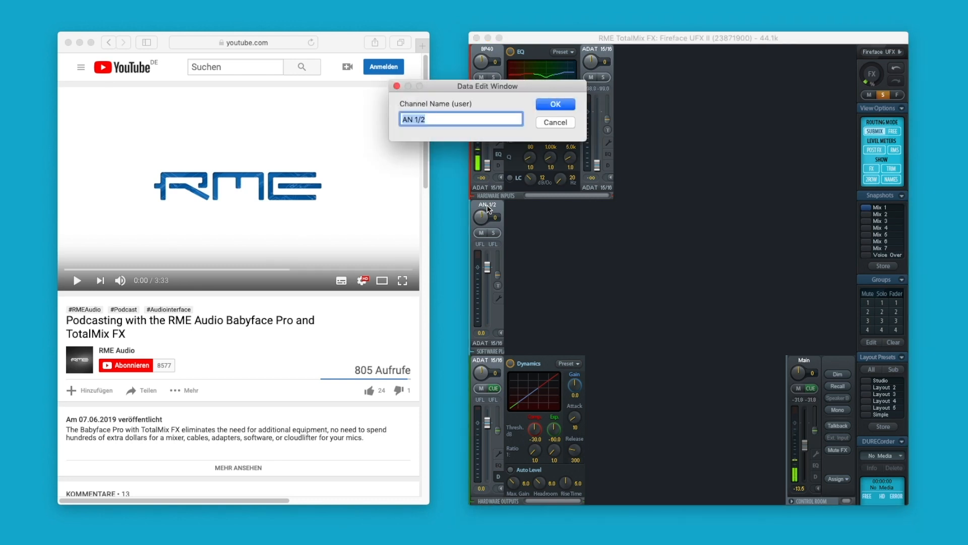
left_click(553, 103)
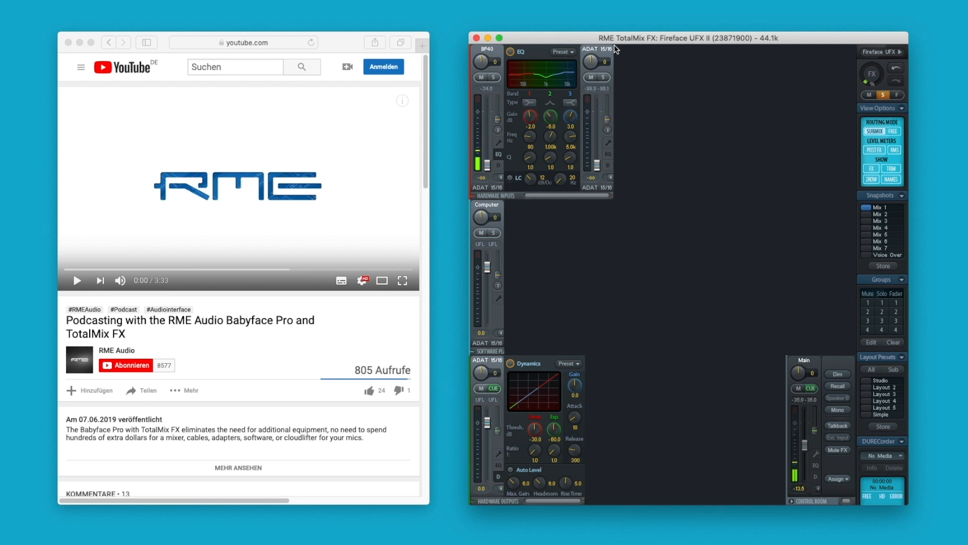
mouse_move(545, 387)
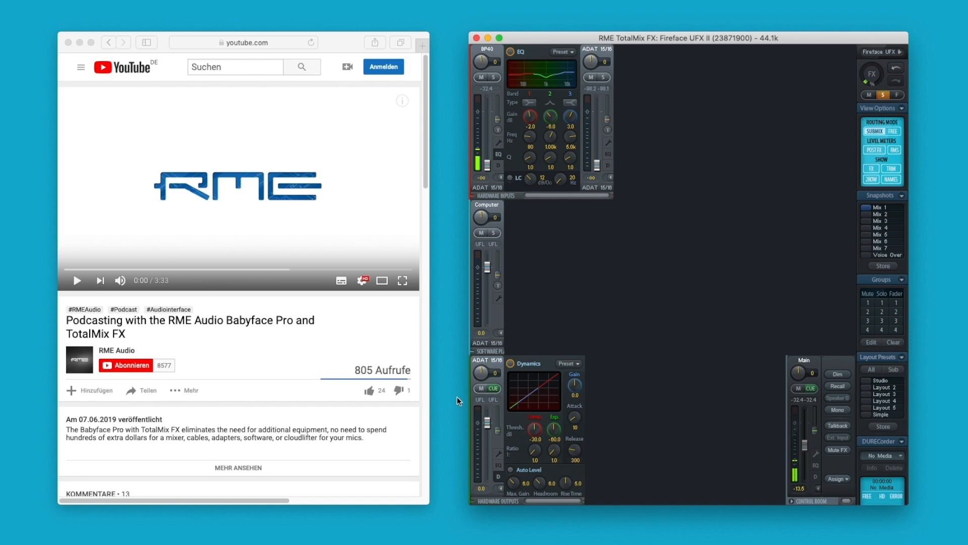
mouse_move(256, 196)
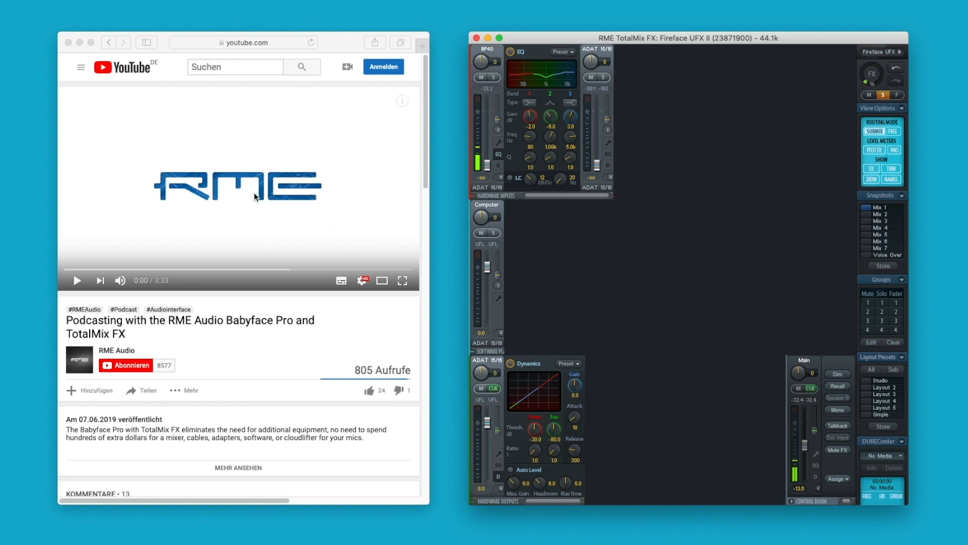
Start playing the RME podcasting video on YouTube
left_click(77, 280)
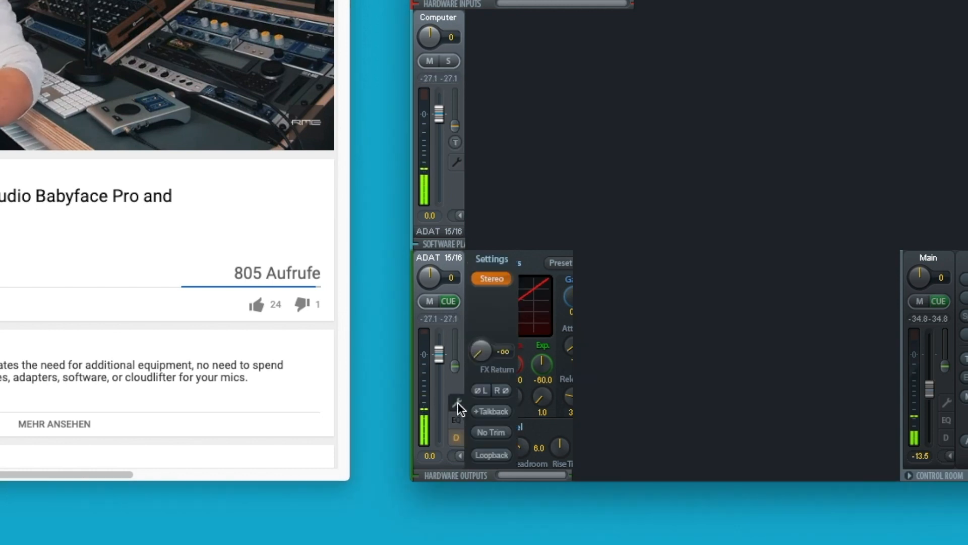
Enable Loopback on the ADAT 15/16 hardware output
left_click(490, 454)
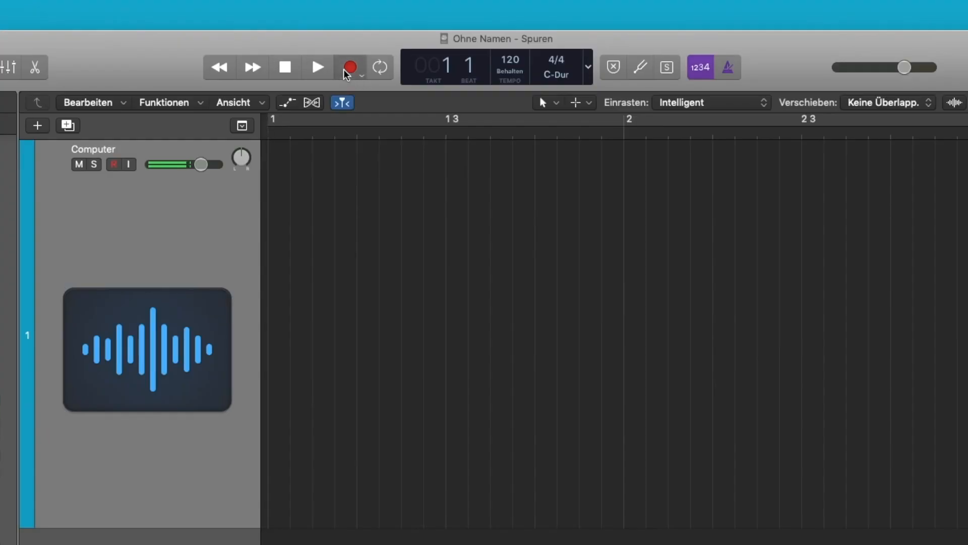
Start recording the armed Computer track in Logic Pro
left_click(350, 67)
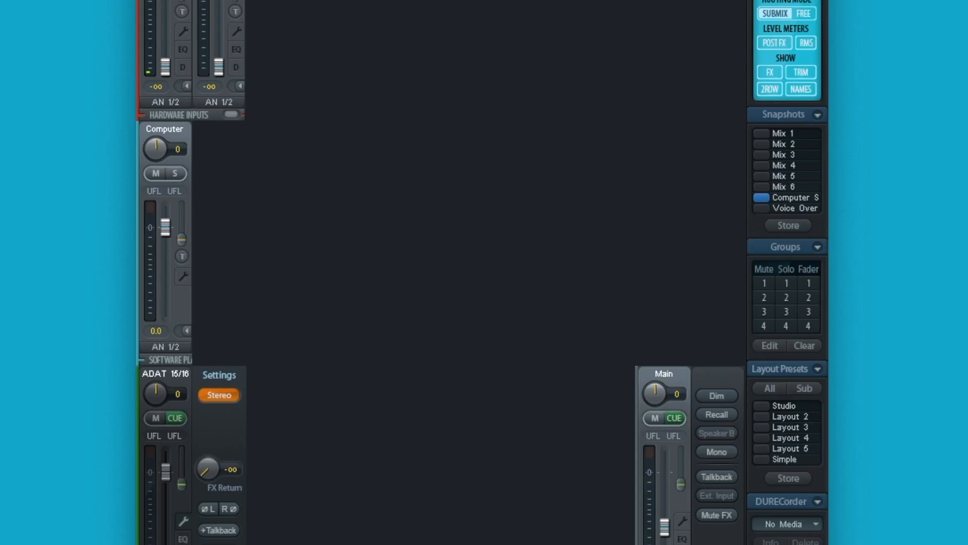
Click Store under Snapshots to begin saving the current routing
left_click(787, 226)
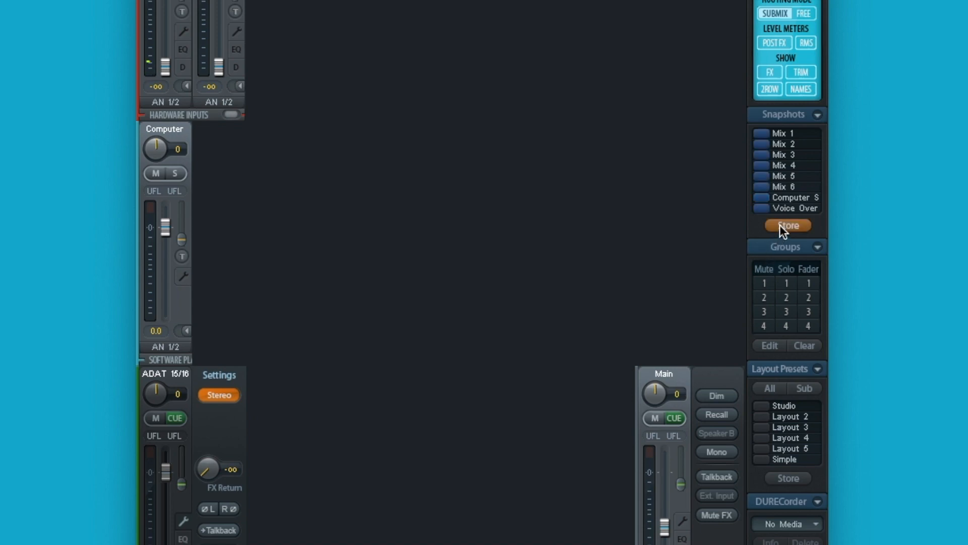